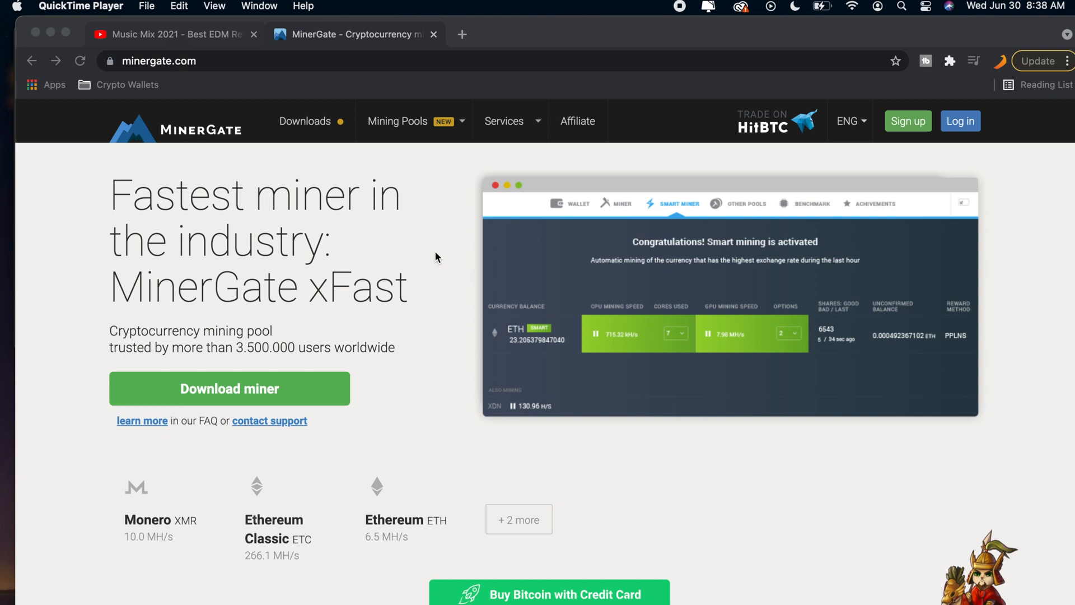
mouse_move(223, 175)
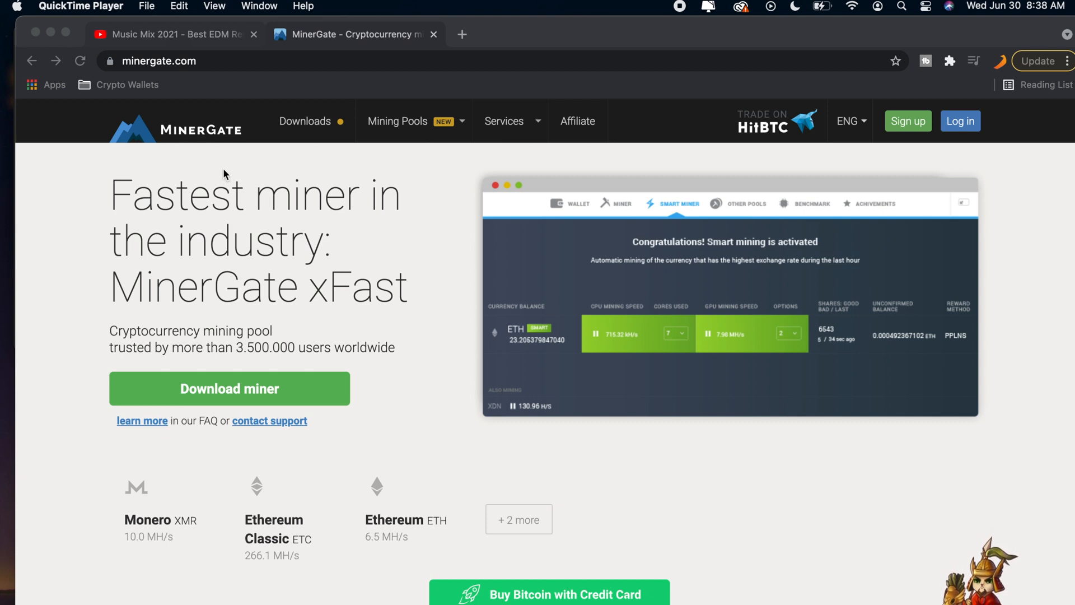
mouse_move(225, 168)
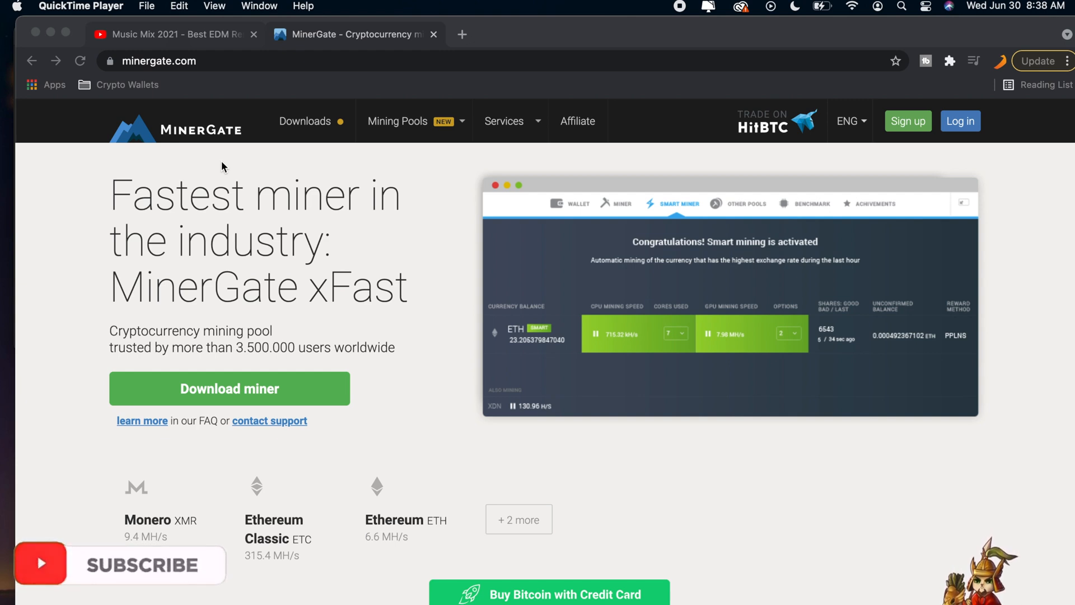
mouse_move(356, 196)
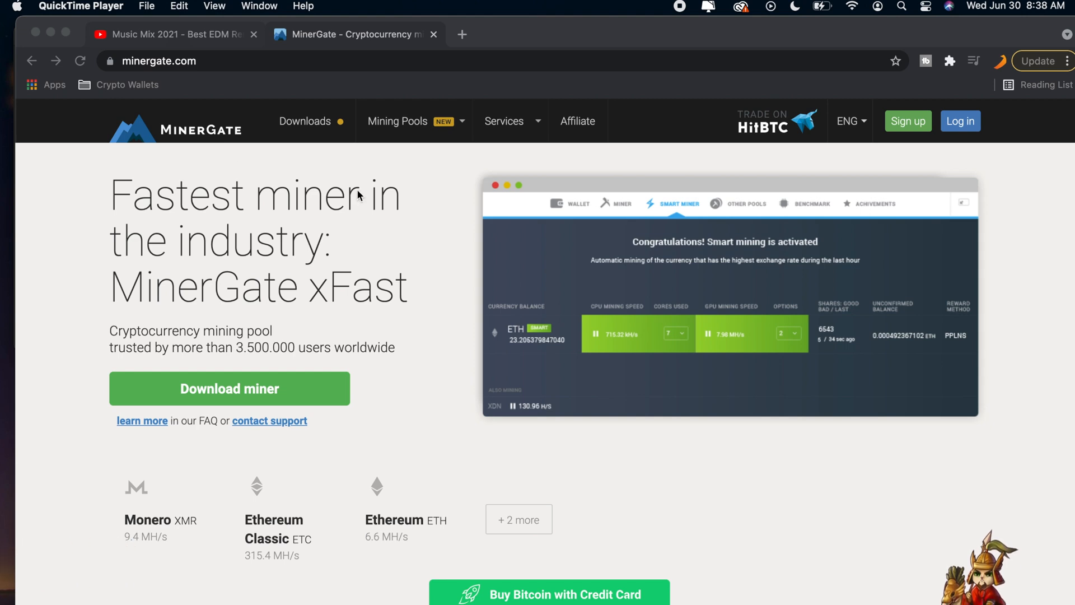
mouse_move(407, 245)
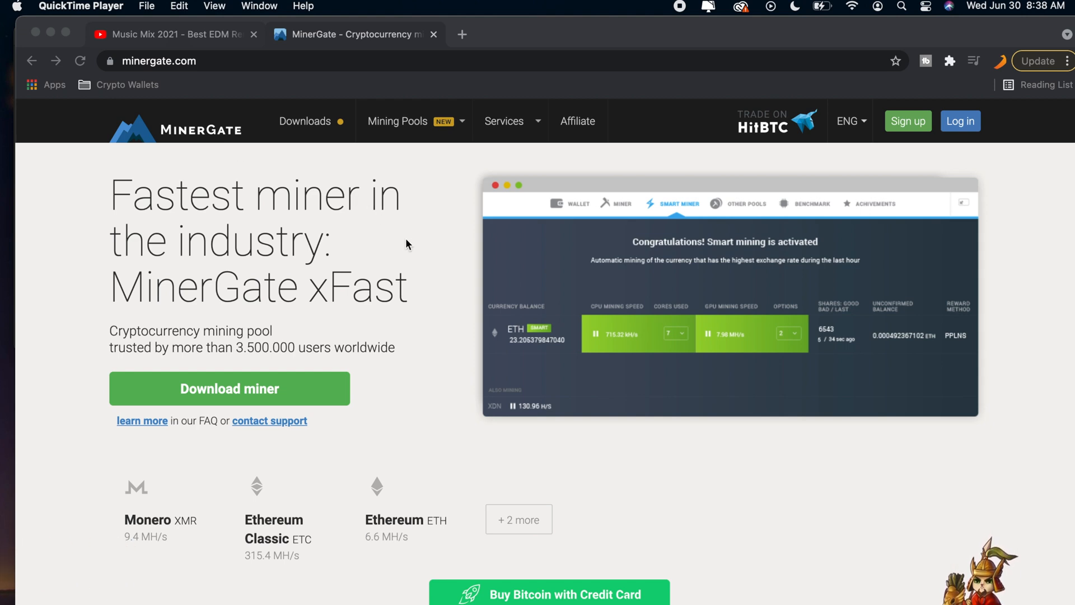
mouse_move(906, 130)
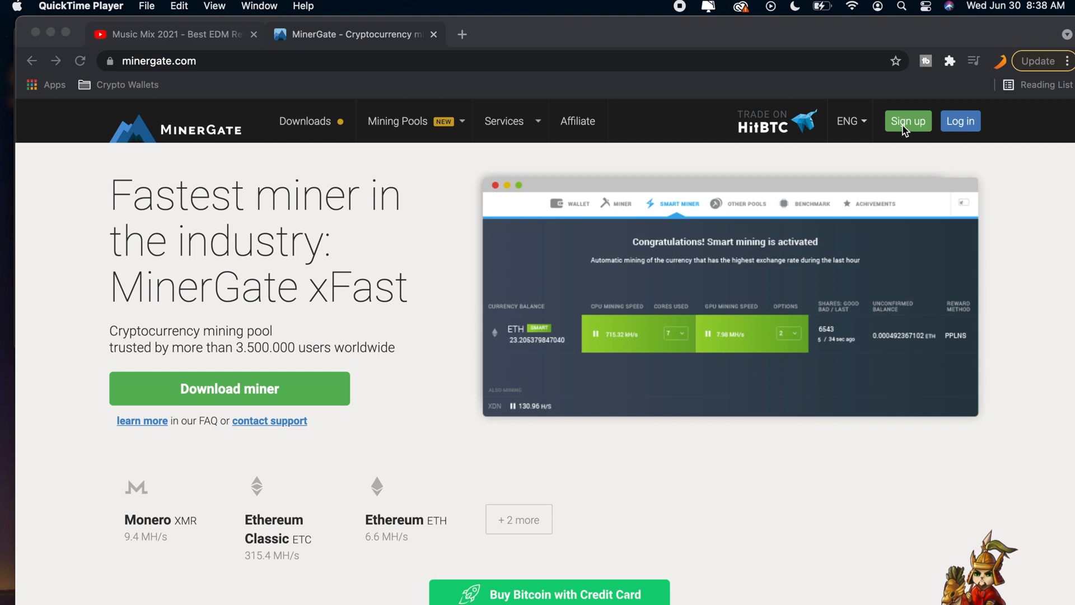
Step: Get the xFast GUI Miner v1.7 for macOS from MinerGate's Downloads page
left_click(907, 121)
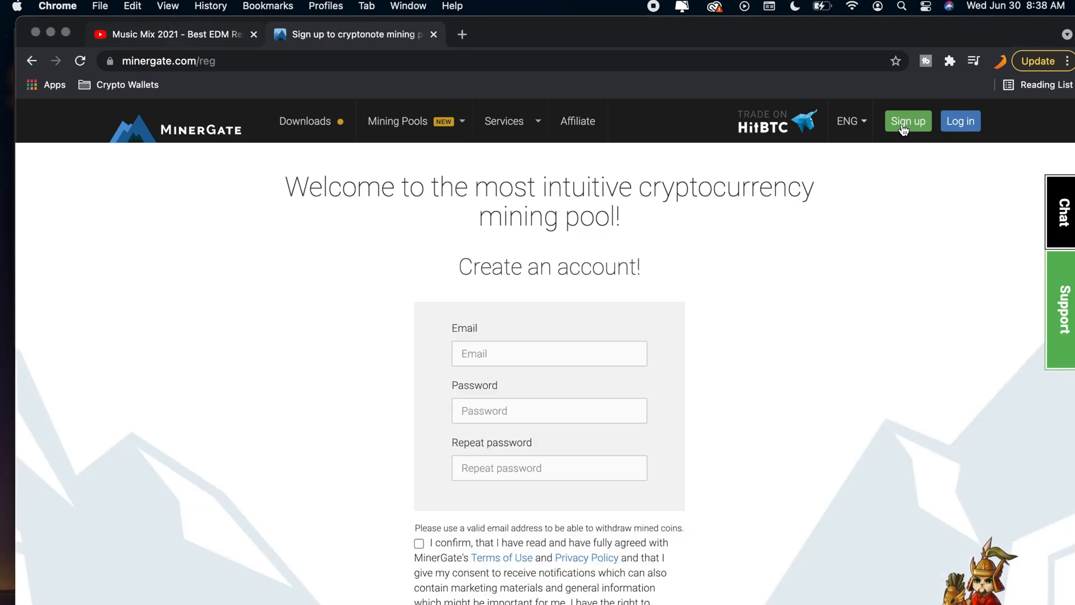
mouse_move(570, 384)
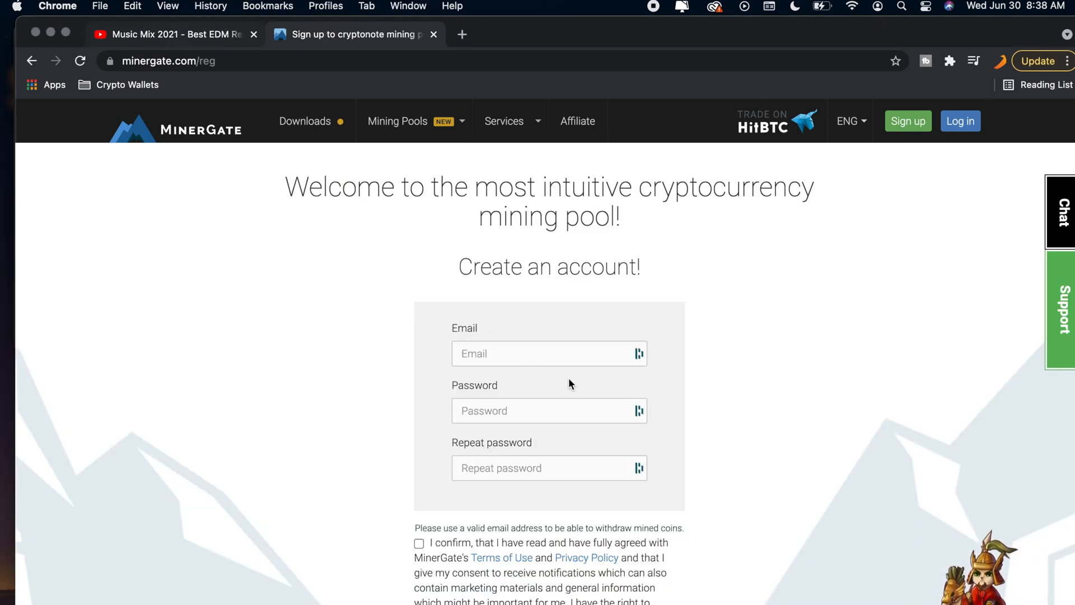
scroll("down", 3)
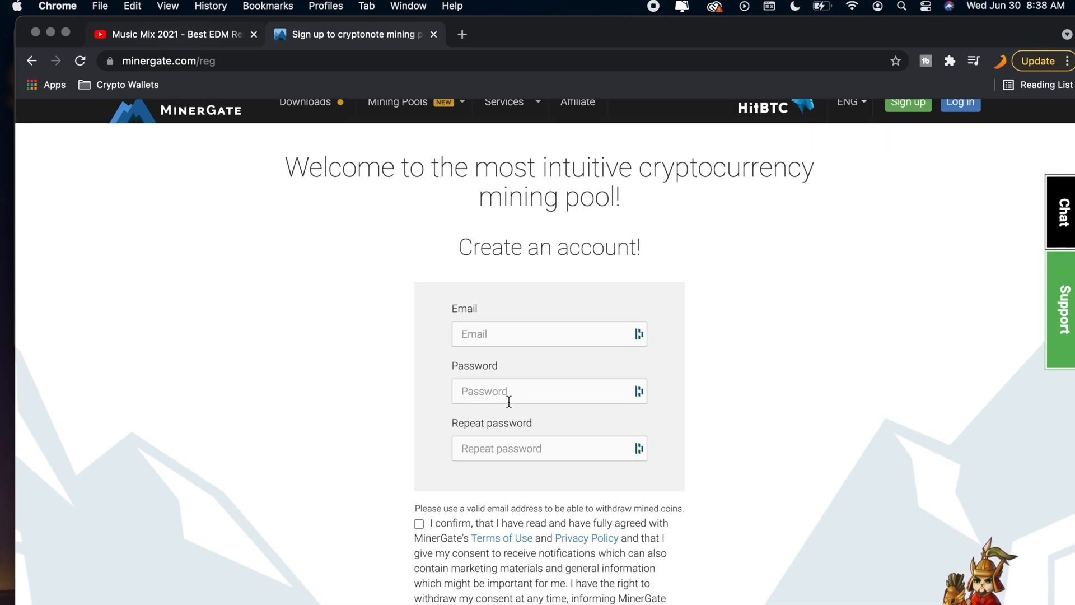
left_click(304, 121)
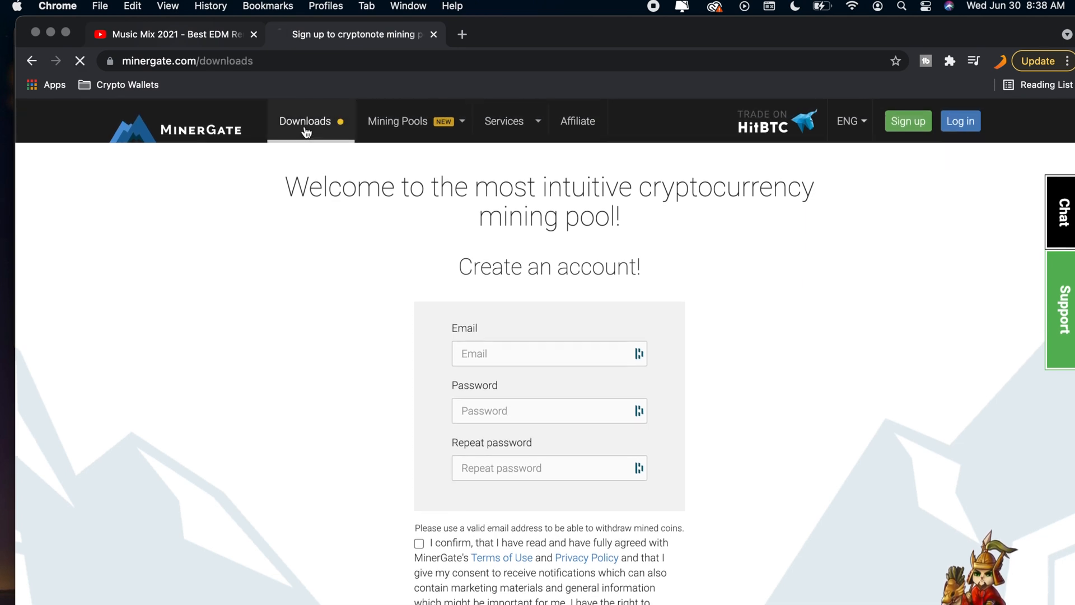
left_click(304, 121)
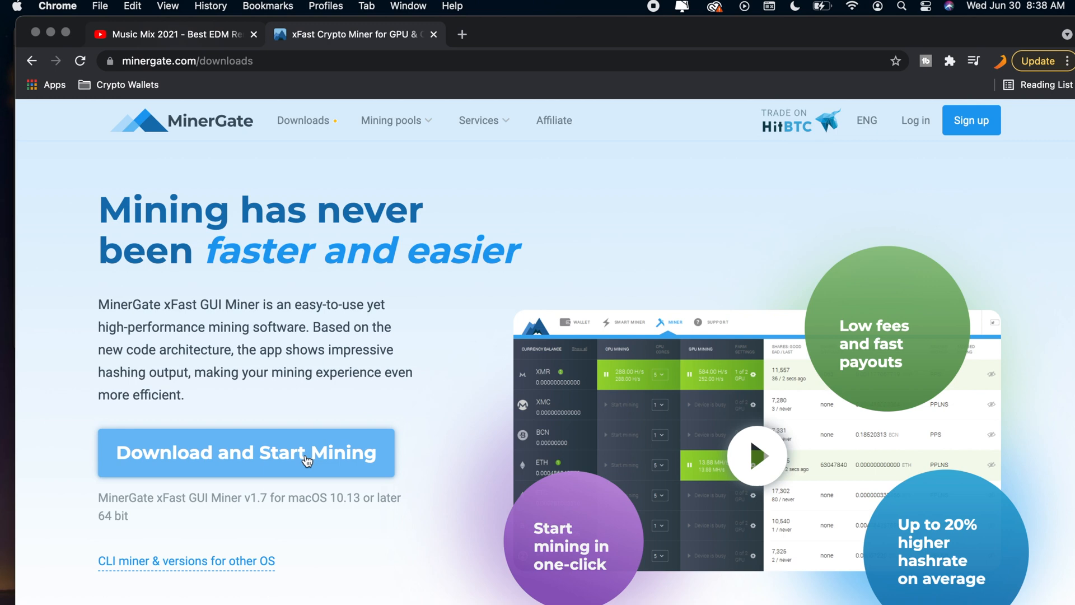
mouse_move(107, 195)
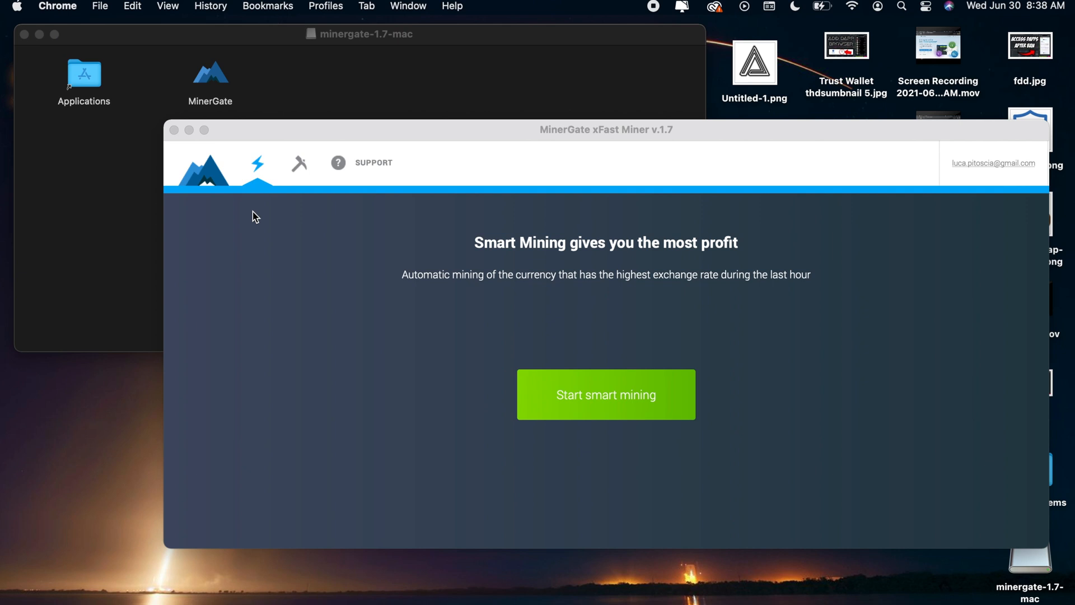
Step: Launch the MinerGate xFast Miner v1.7 app from the mounted disk image
left_click(210, 73)
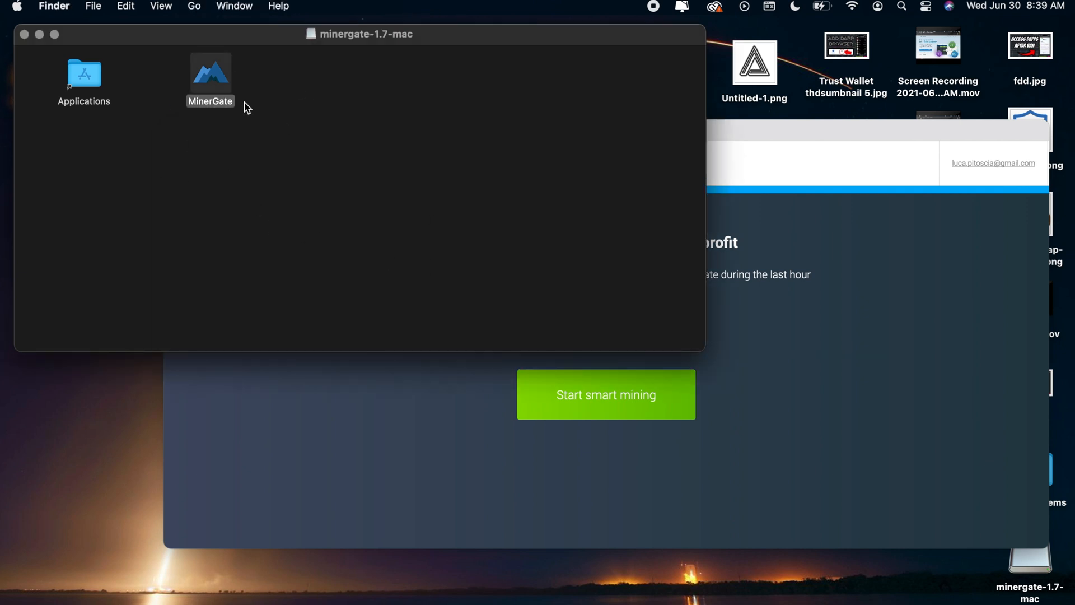
right_click(210, 71)
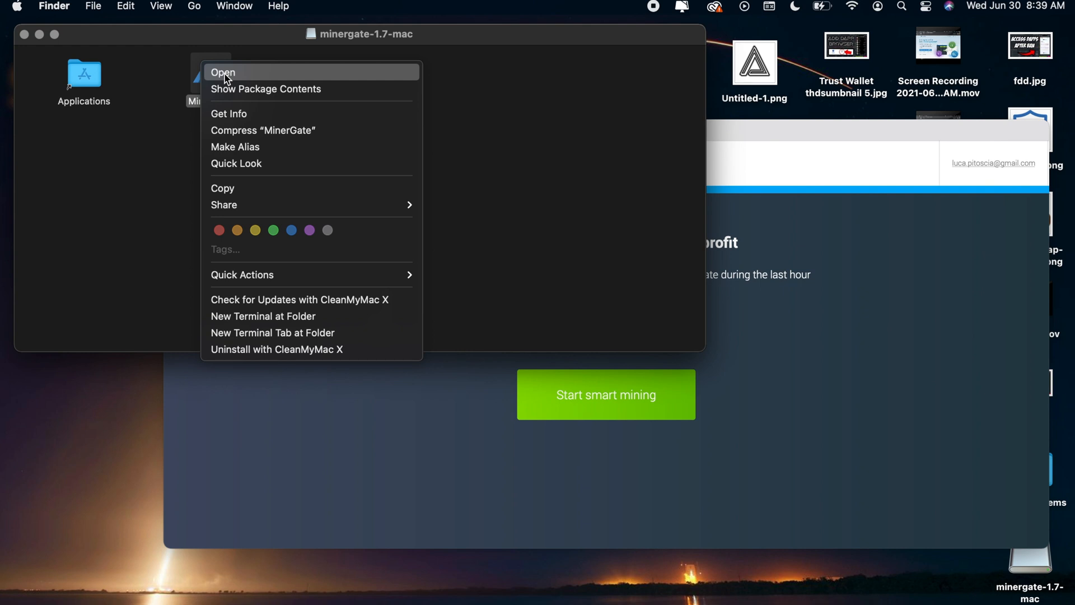
left_click(223, 72)
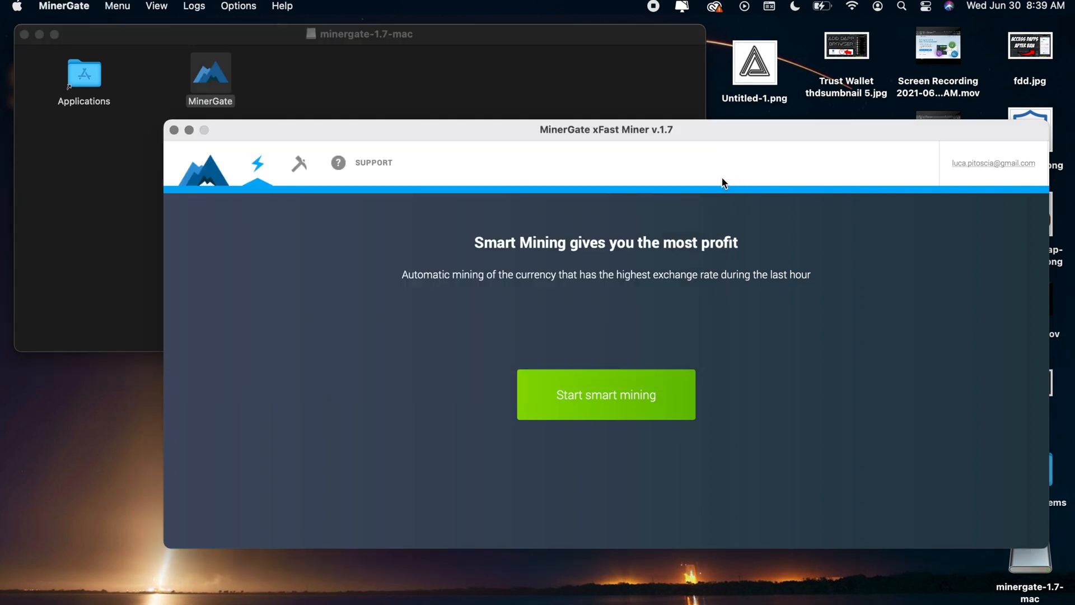
mouse_move(625, 191)
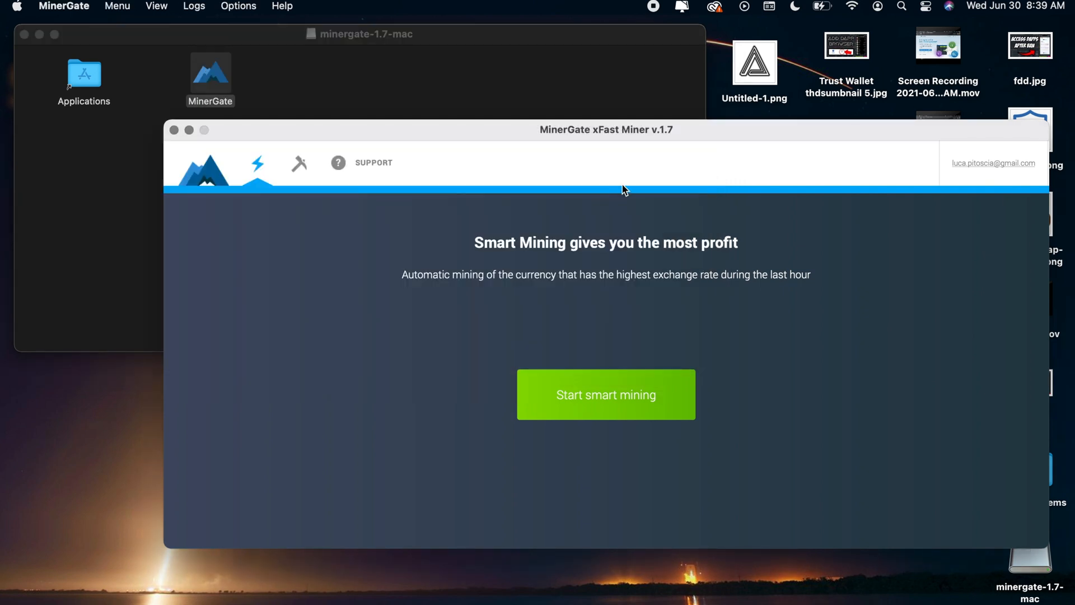
mouse_move(528, 259)
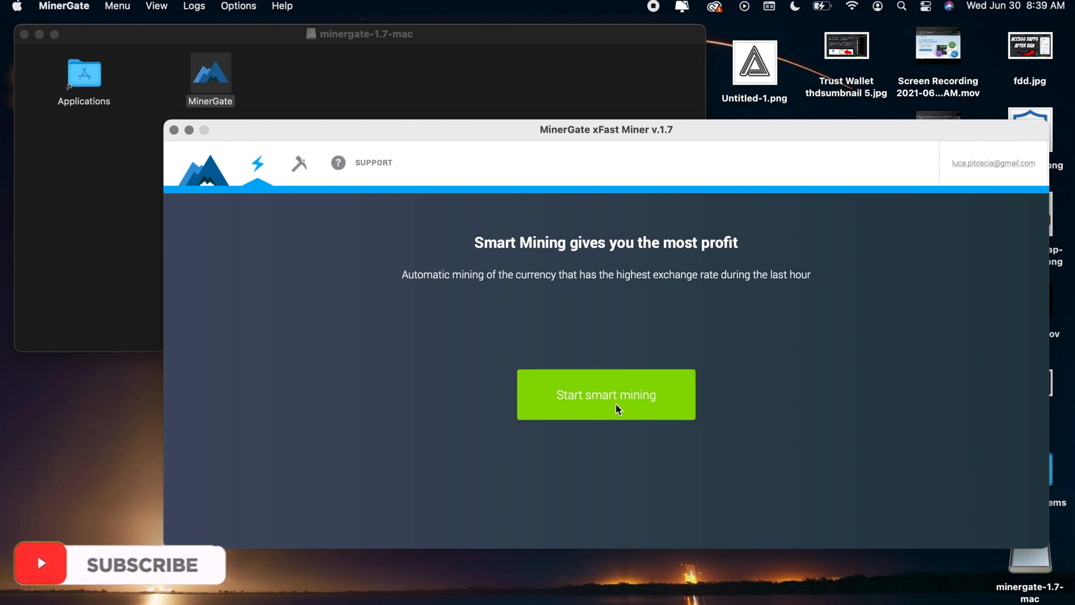
mouse_move(651, 442)
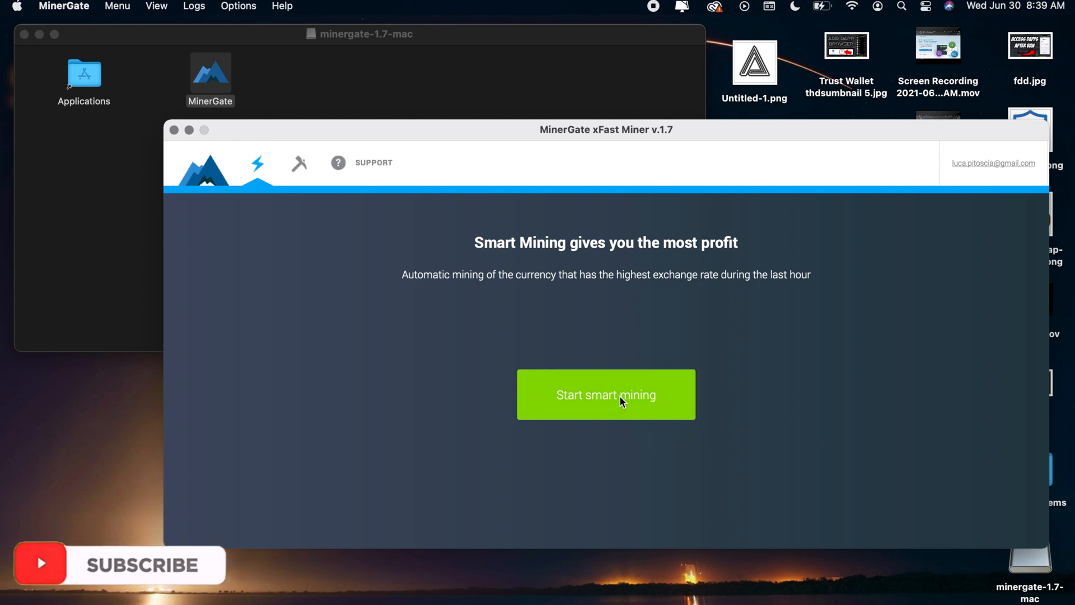
mouse_move(449, 373)
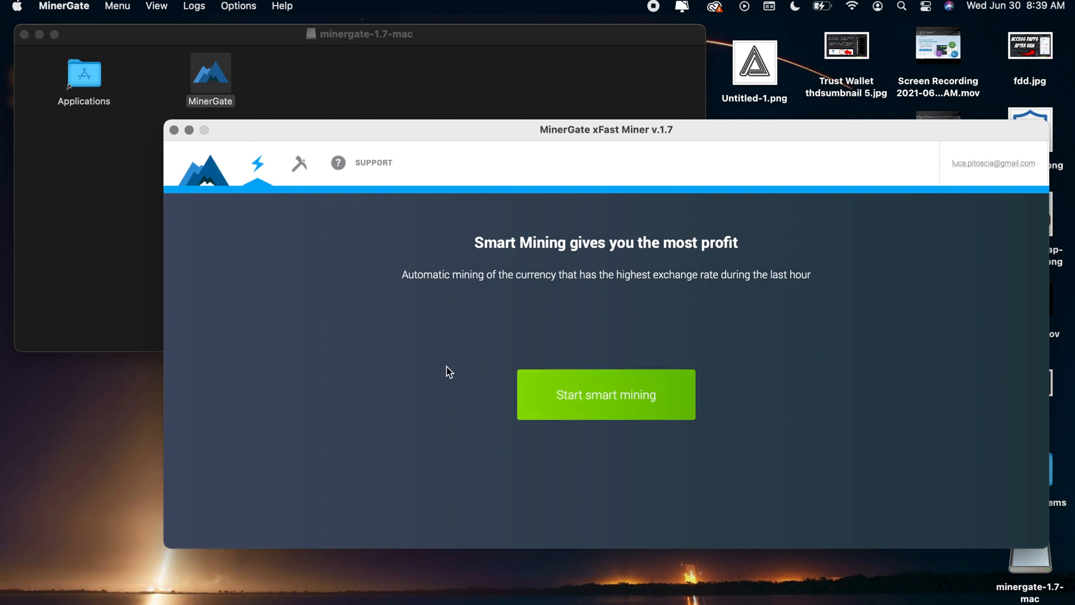
mouse_move(351, 238)
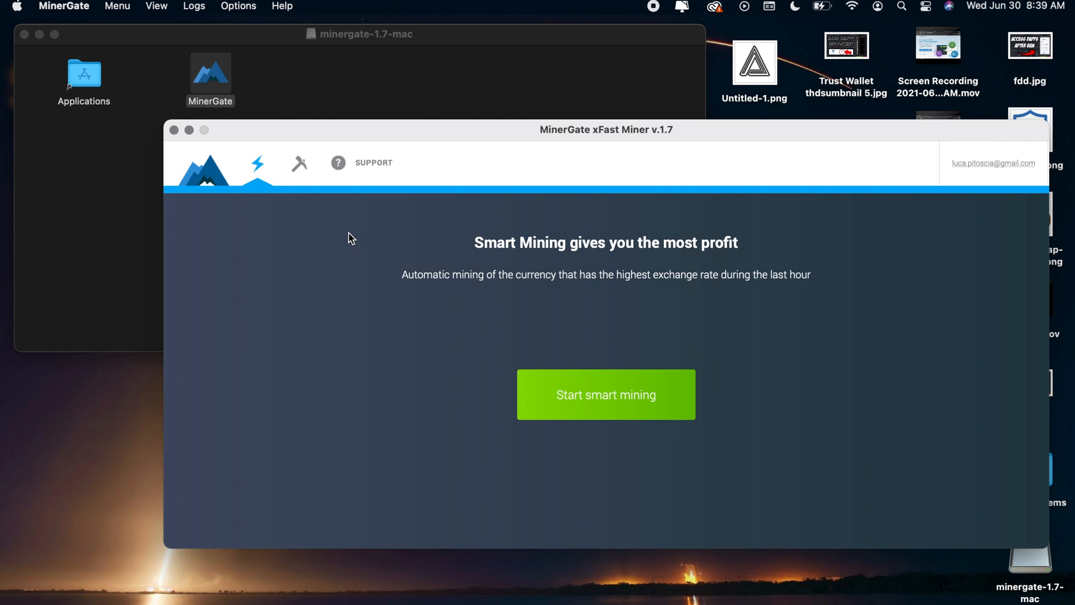
Step: In the manual mining table, set XMR to 1 CPU core and ETH to 4
left_click(299, 163)
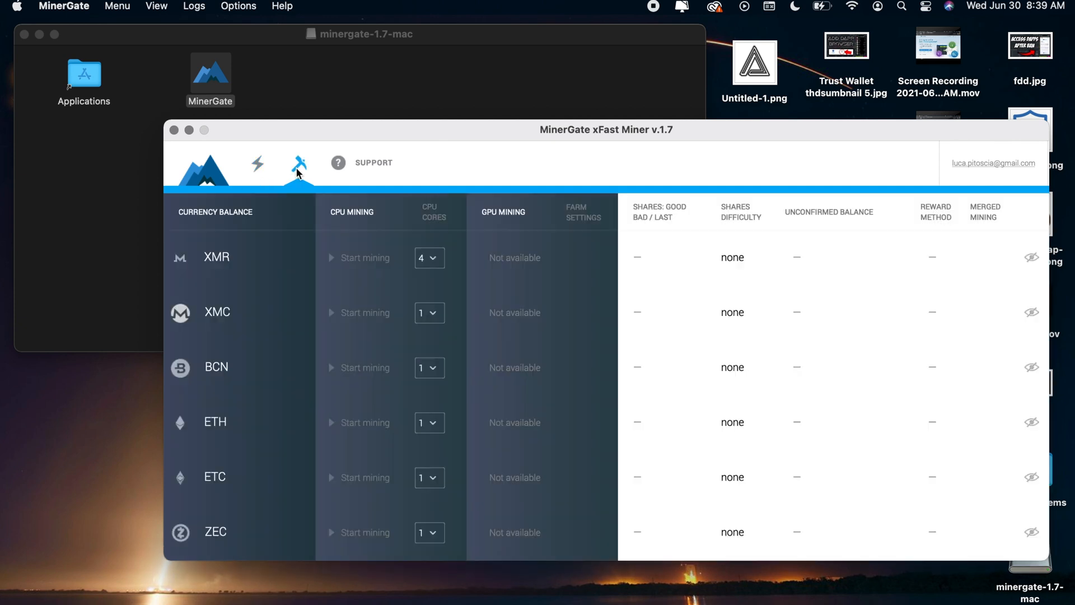
mouse_move(446, 305)
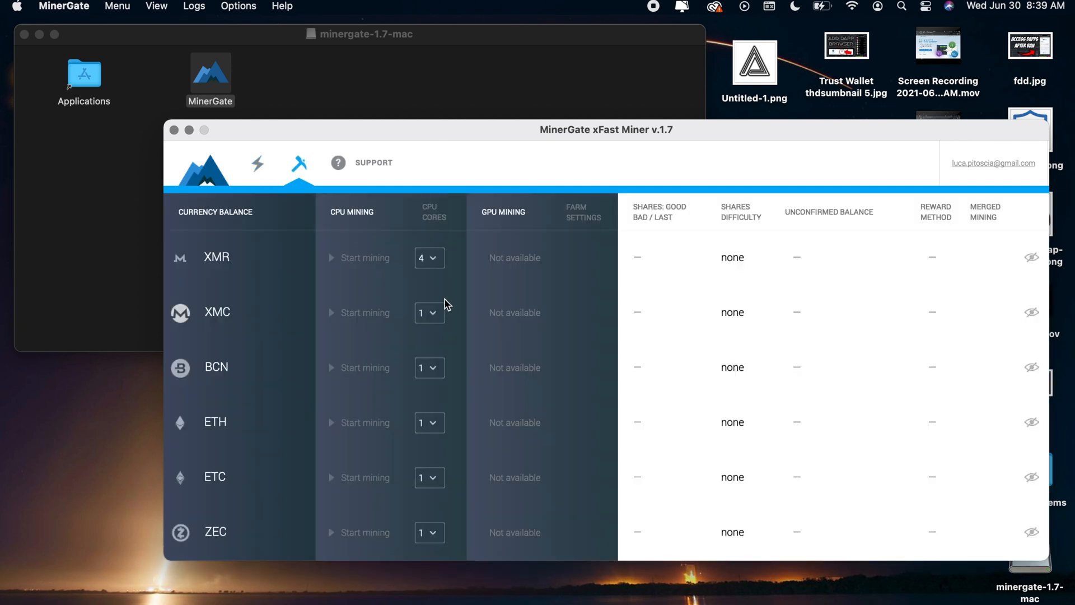
mouse_move(441, 507)
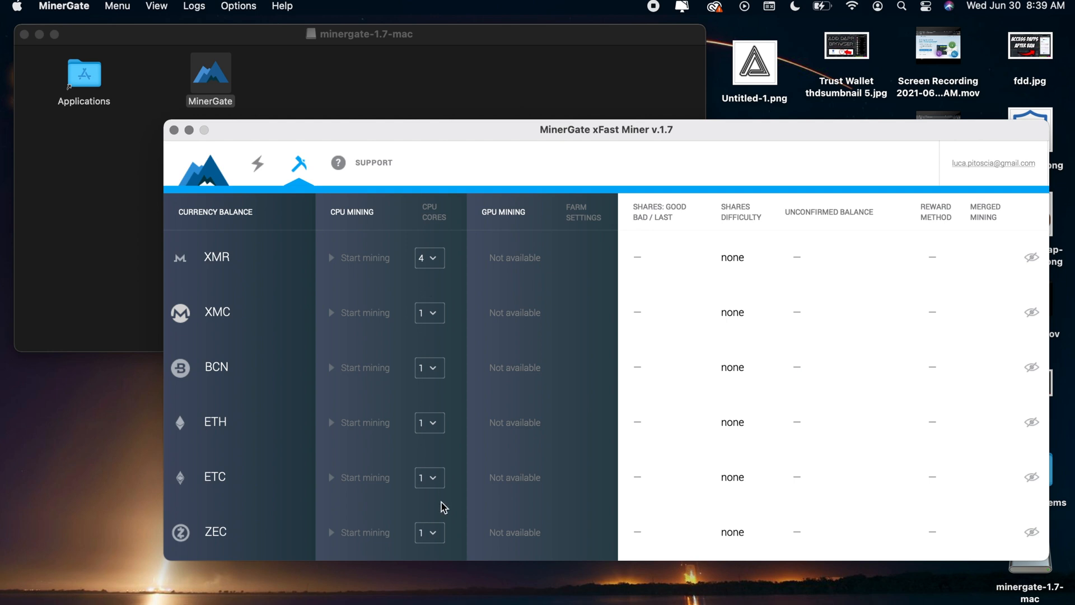
mouse_move(433, 423)
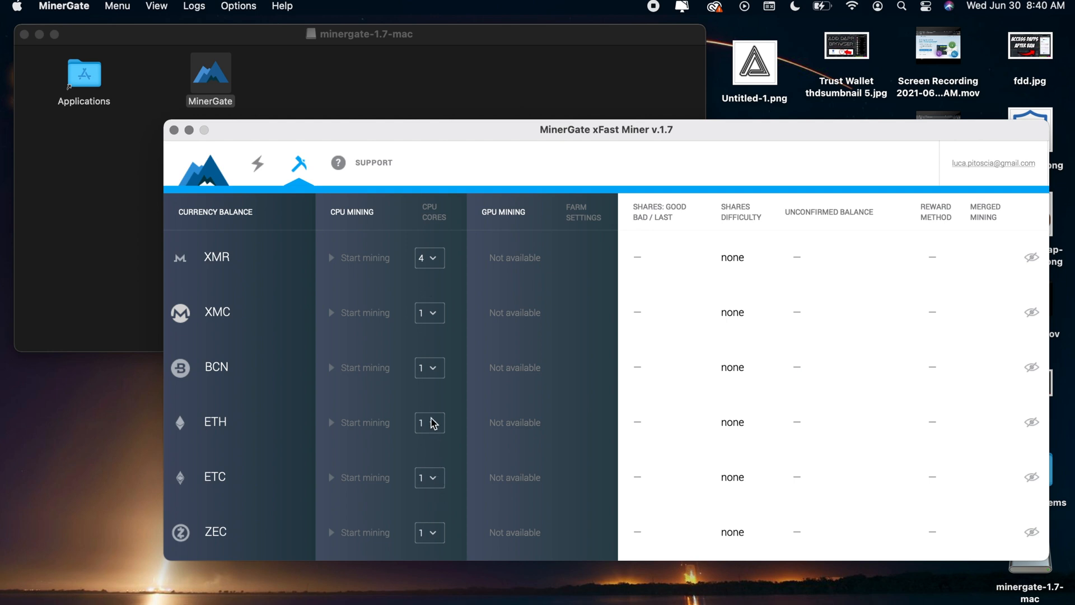
left_click(429, 422)
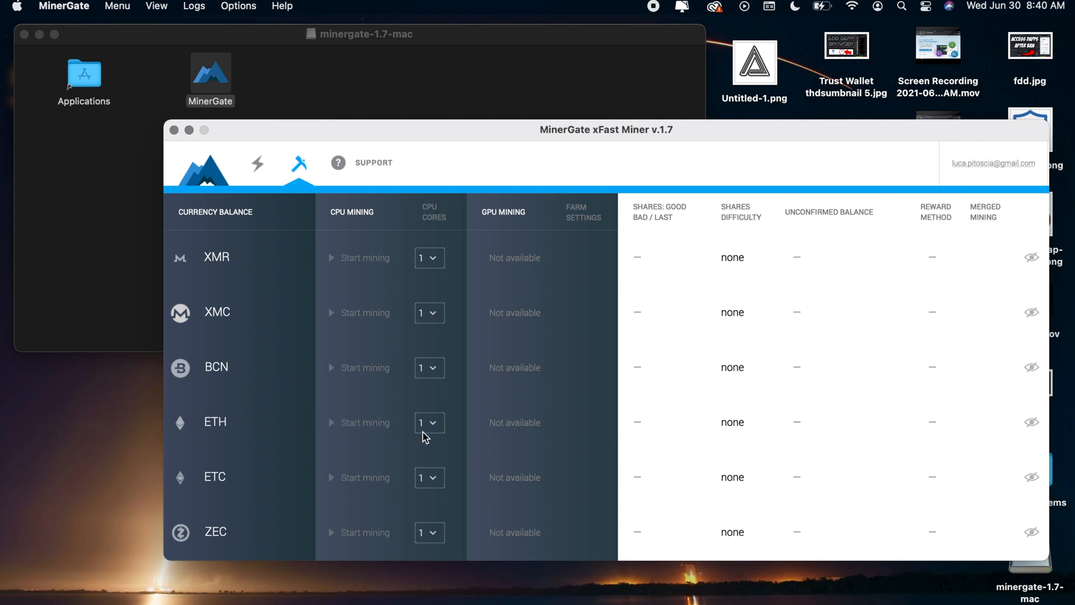
left_click(429, 423)
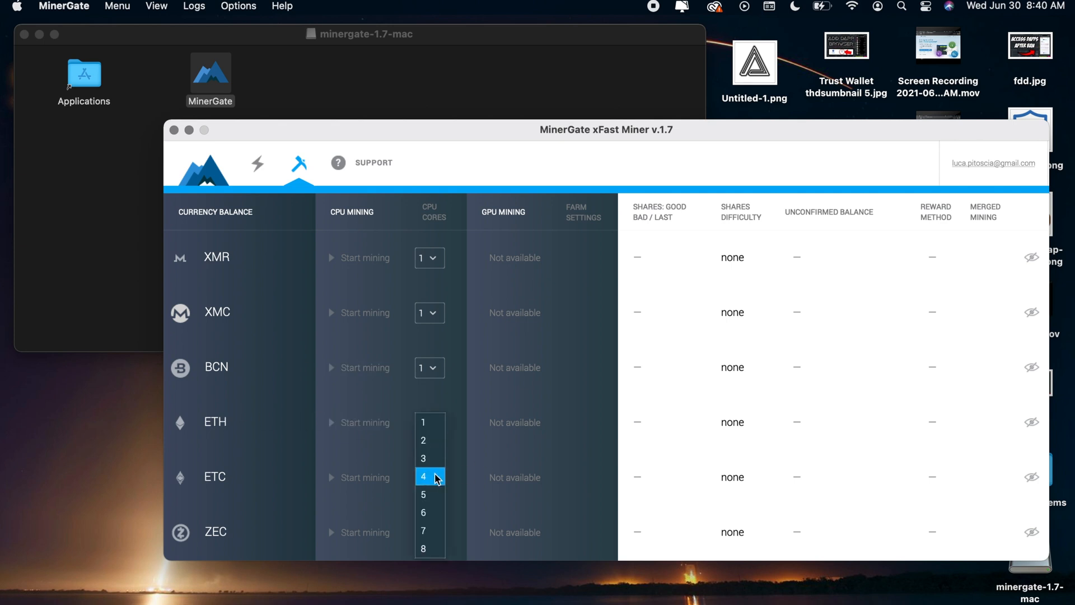
left_click(424, 476)
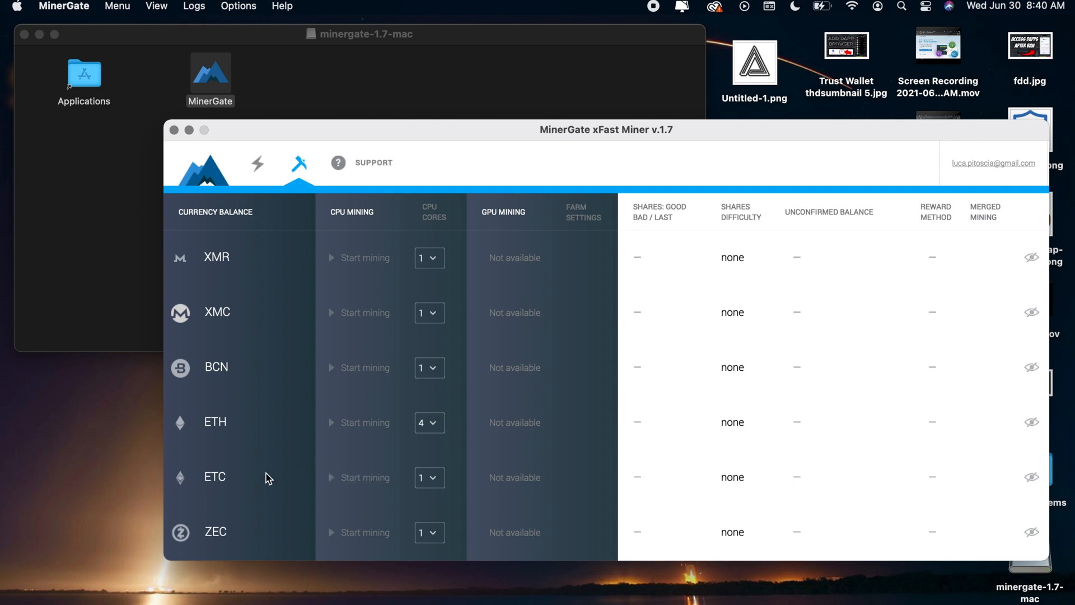
mouse_move(220, 525)
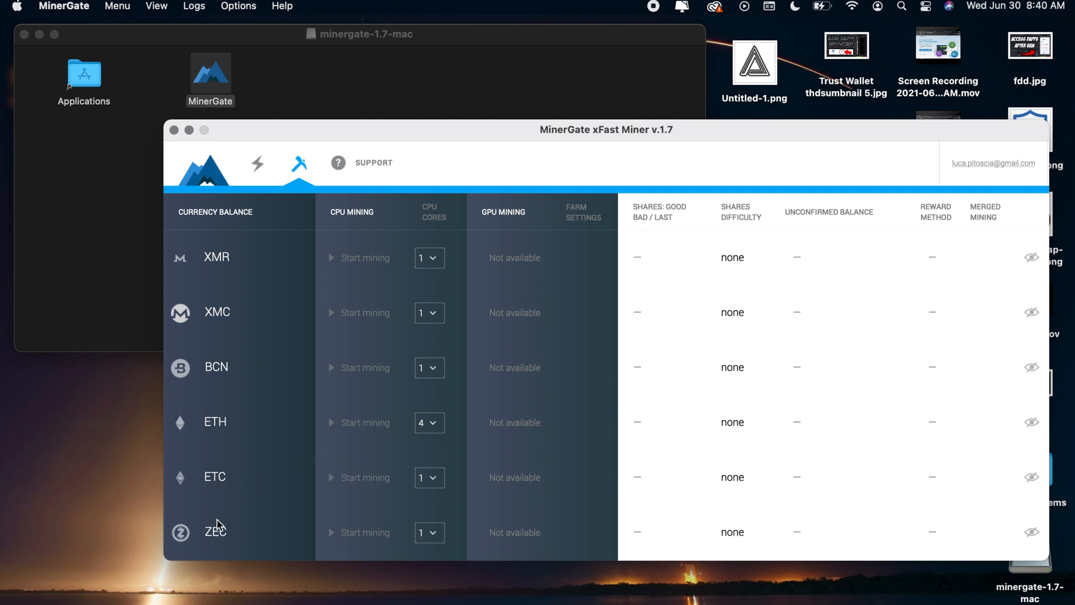
mouse_move(228, 303)
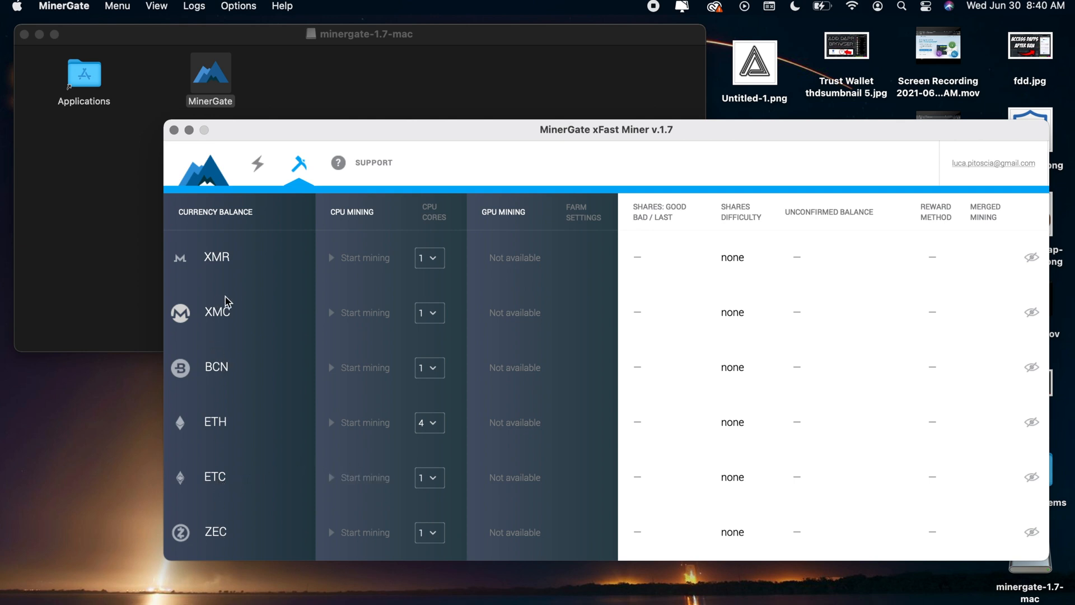
mouse_move(363, 422)
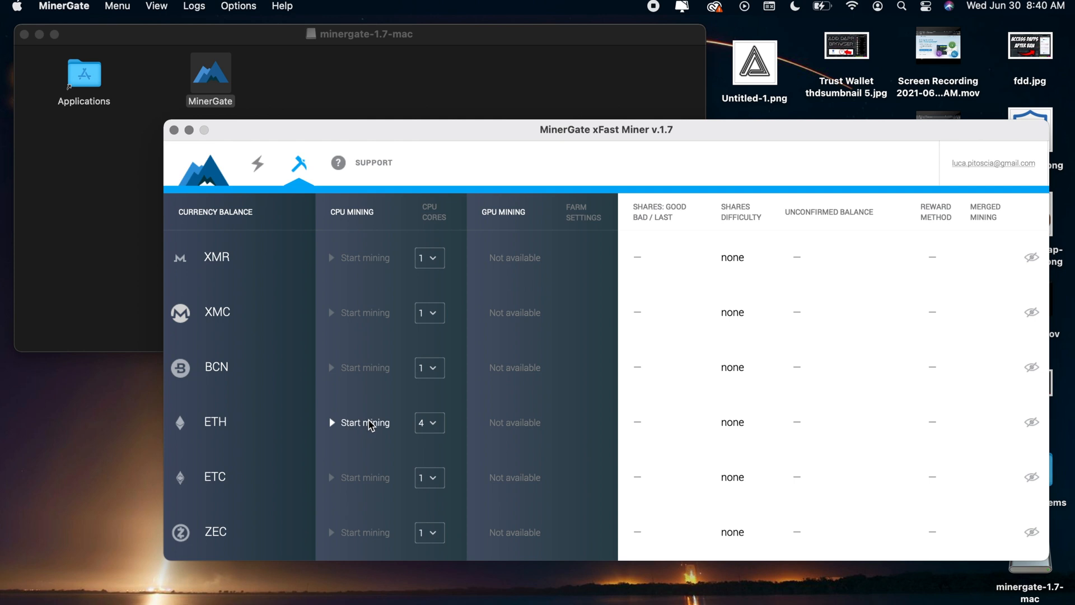
mouse_move(918, 332)
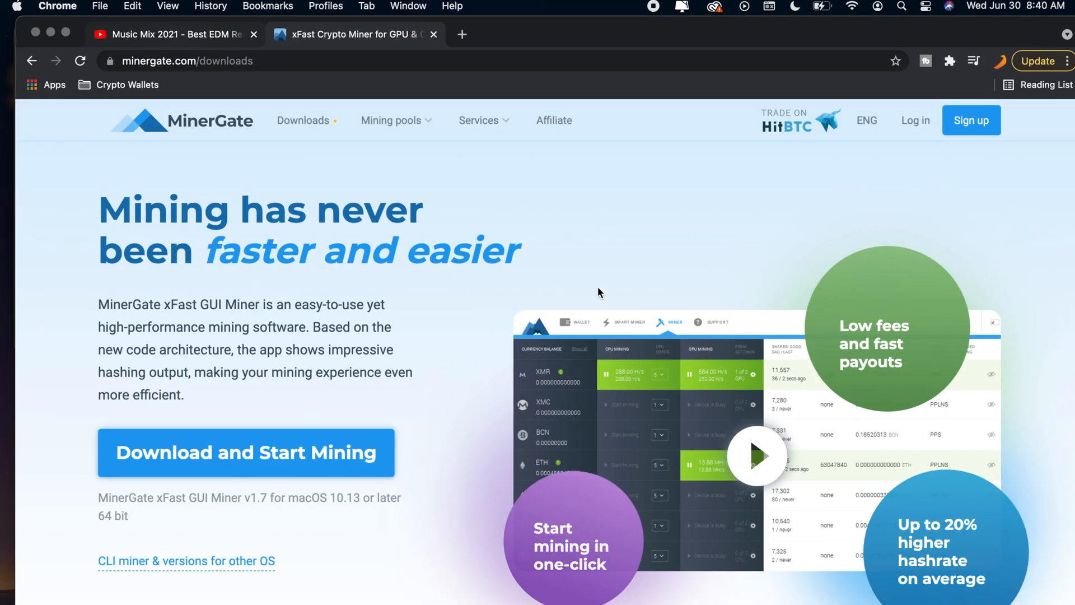
Step: Log in to minergate.com with saved credentials and scroll the Dashboard to review balances
left_click(914, 120)
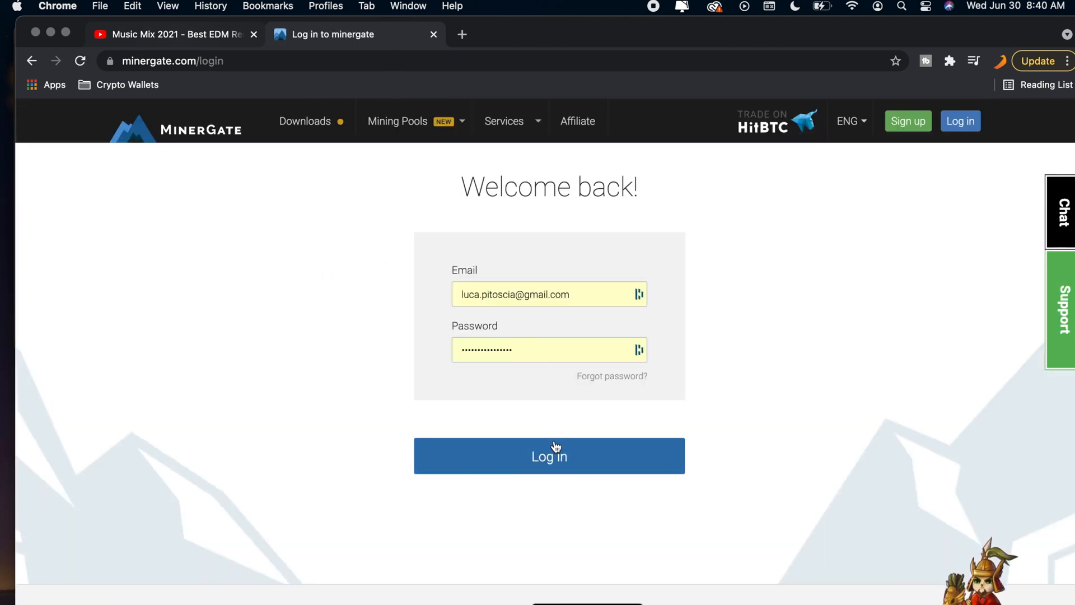
left_click(549, 455)
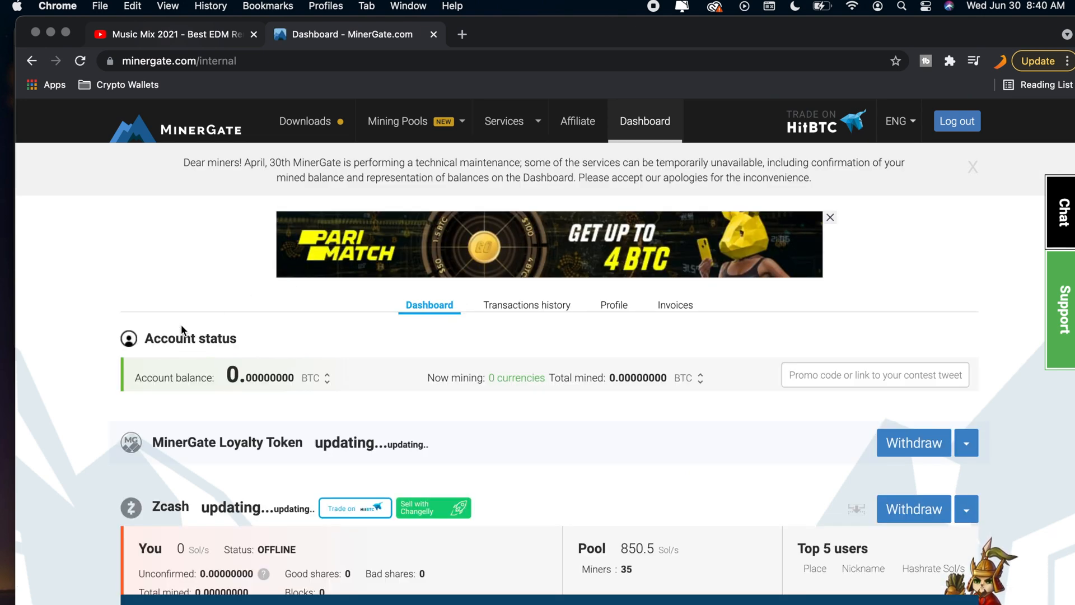
scroll("down", 3)
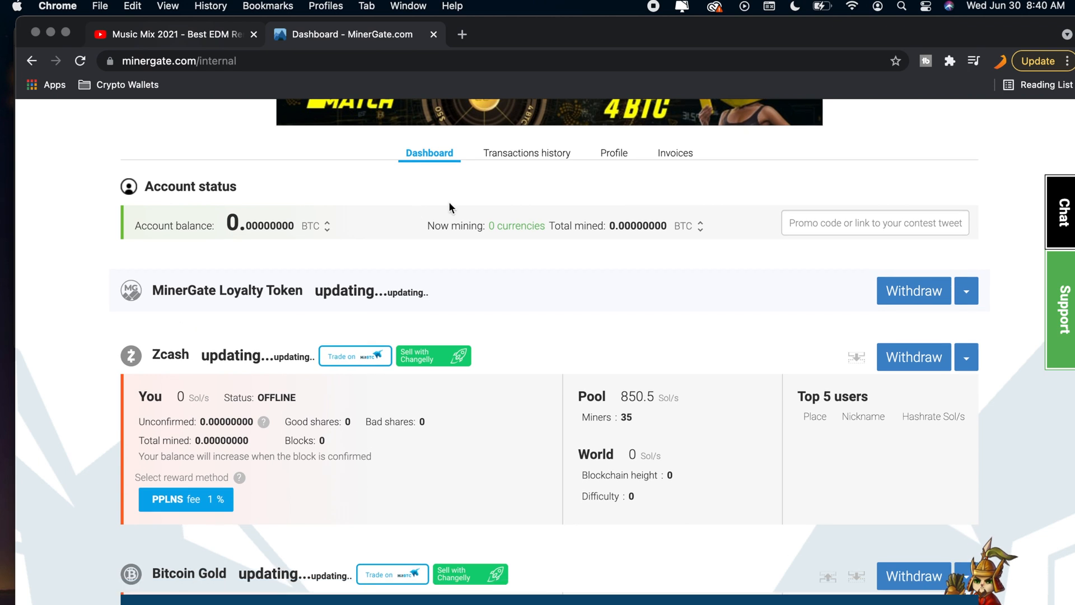
mouse_move(309, 230)
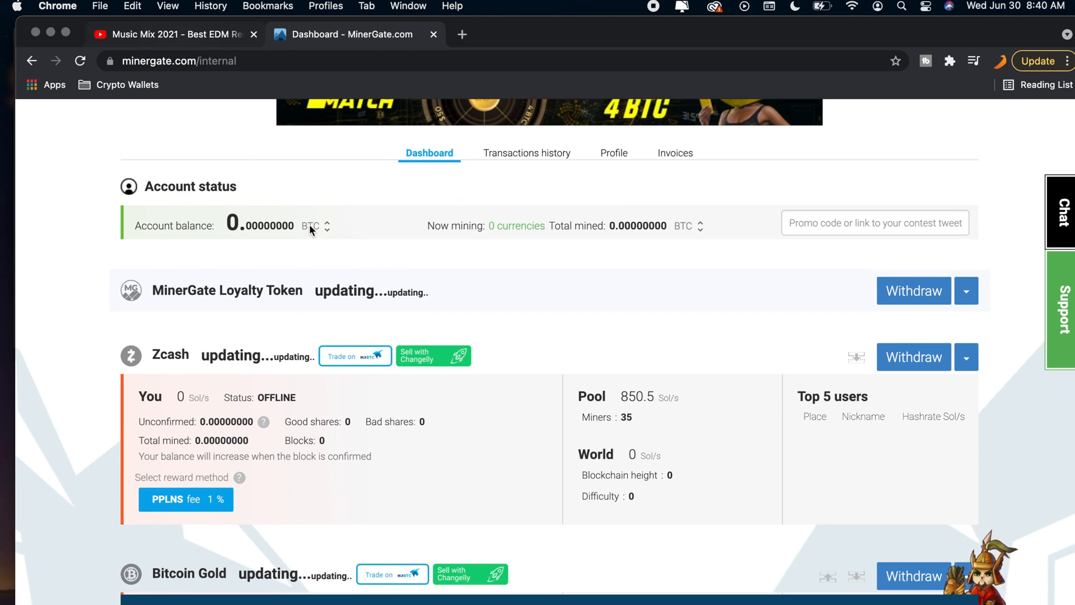
mouse_move(905, 301)
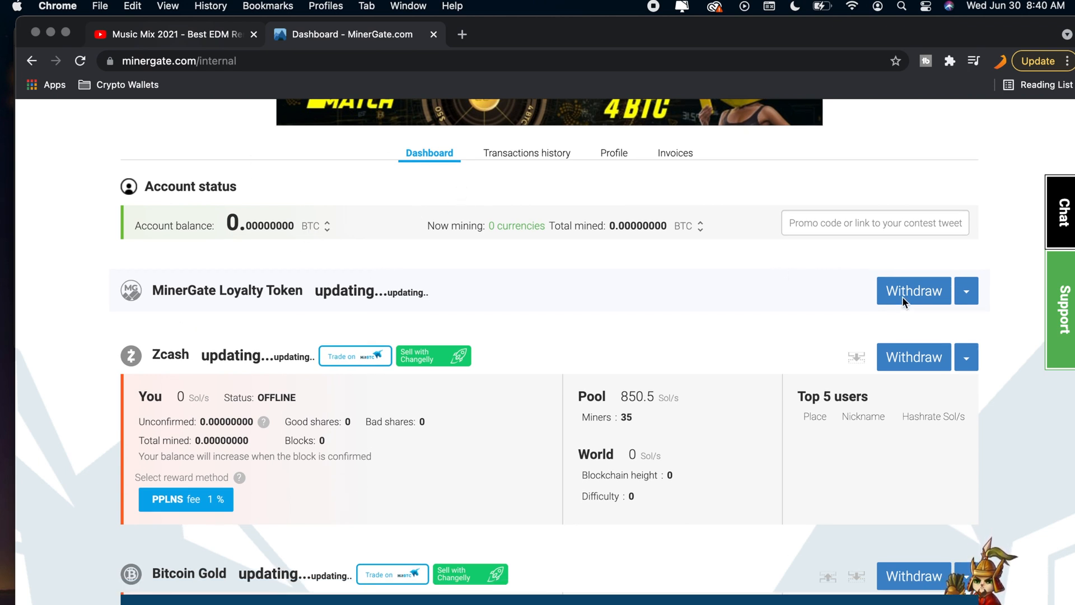
mouse_move(530, 281)
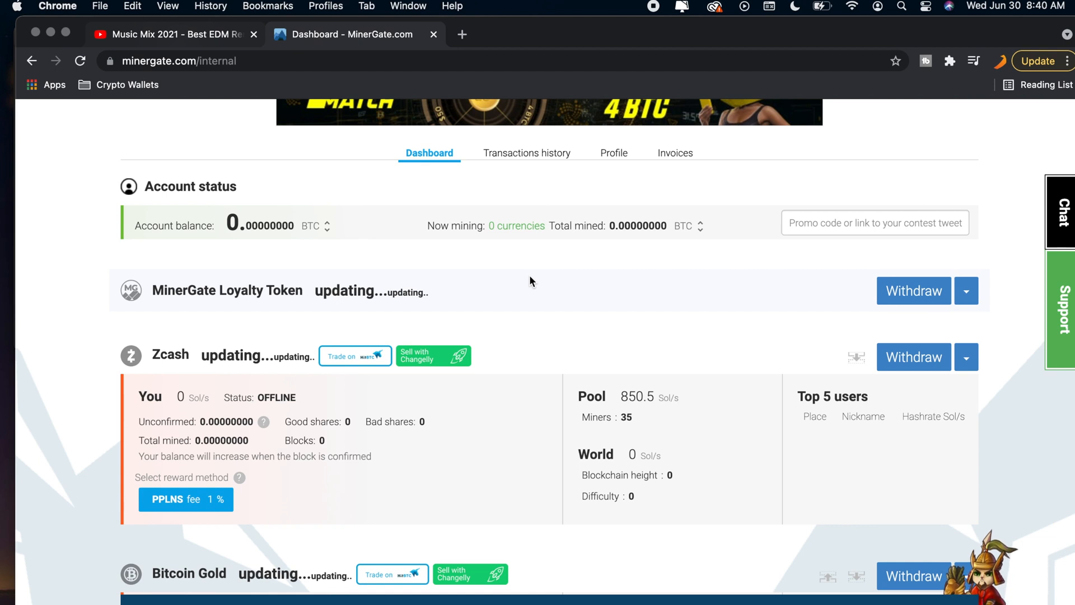